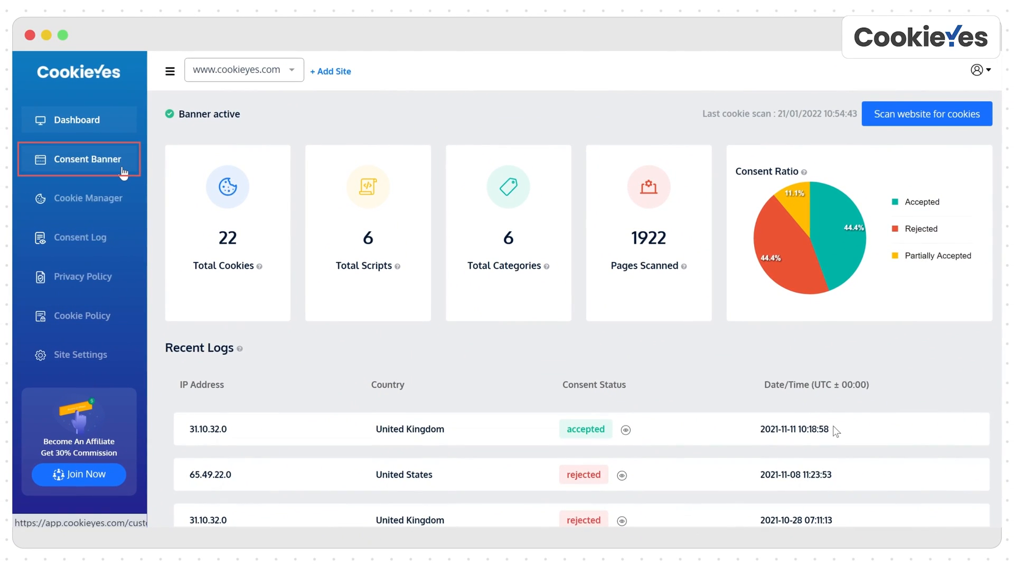
# Open the Consent Banner customizer from the dashboard sidebar.
pyautogui.click(85, 159)
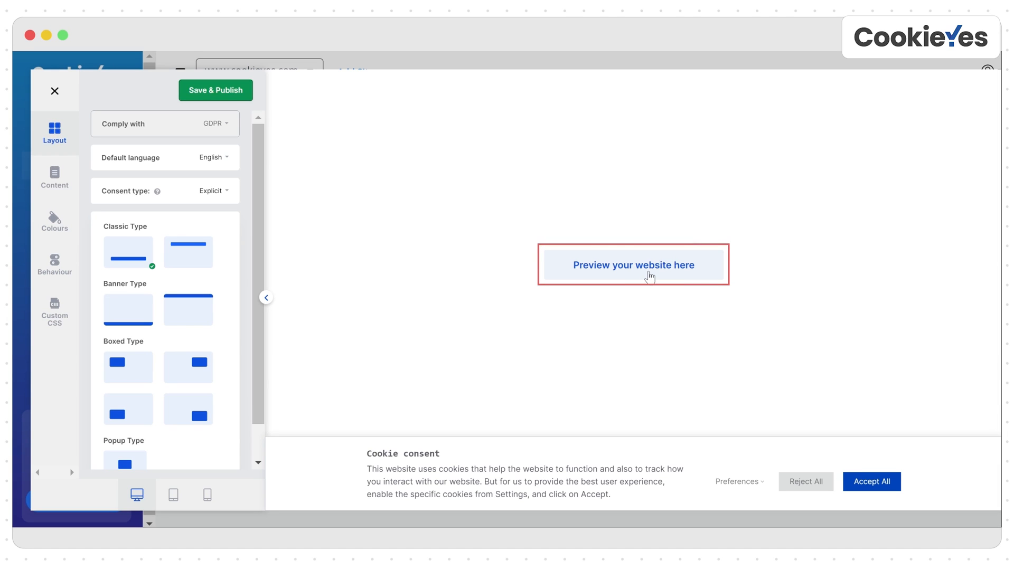
# Load the website preview and set the banner to GDPR, default language, and explicit consent.
pyautogui.click(633, 265)
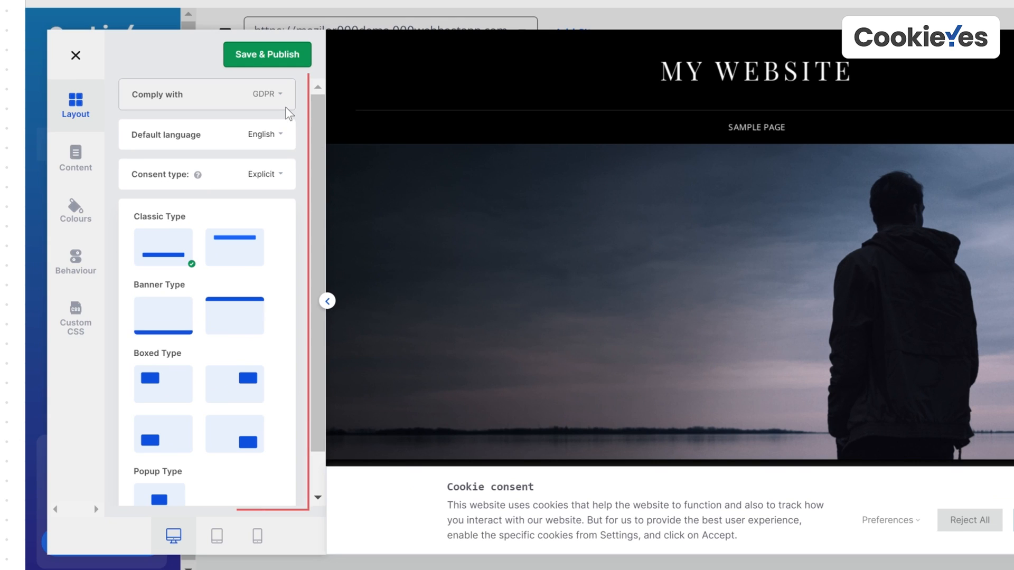
pyautogui.click(268, 94)
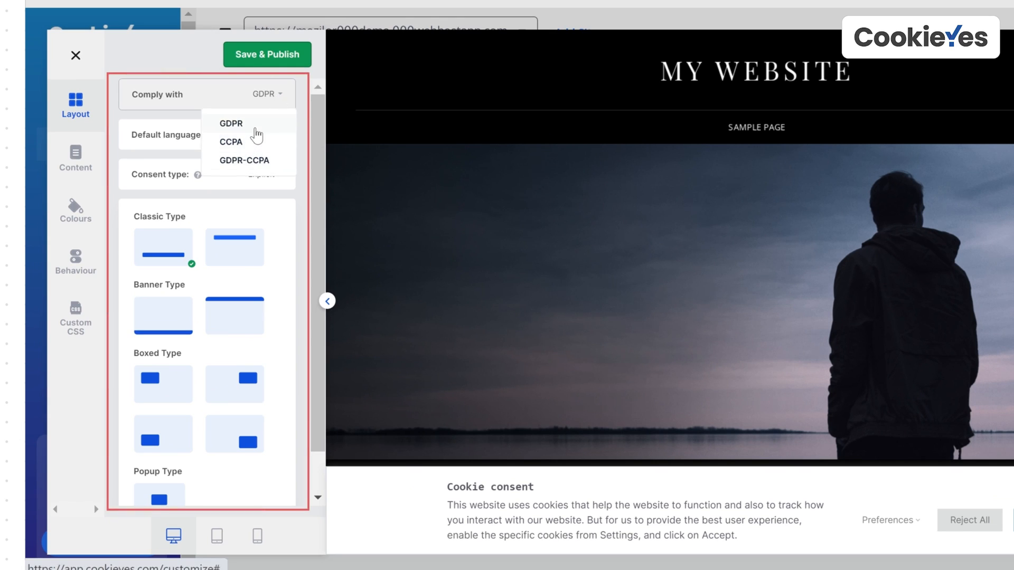
pyautogui.click(231, 123)
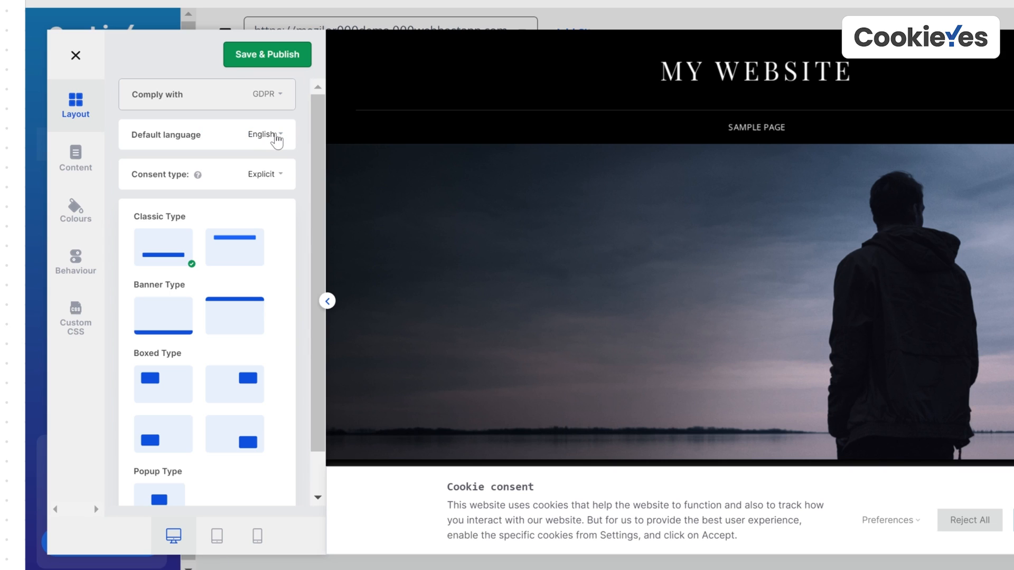
pyautogui.click(264, 134)
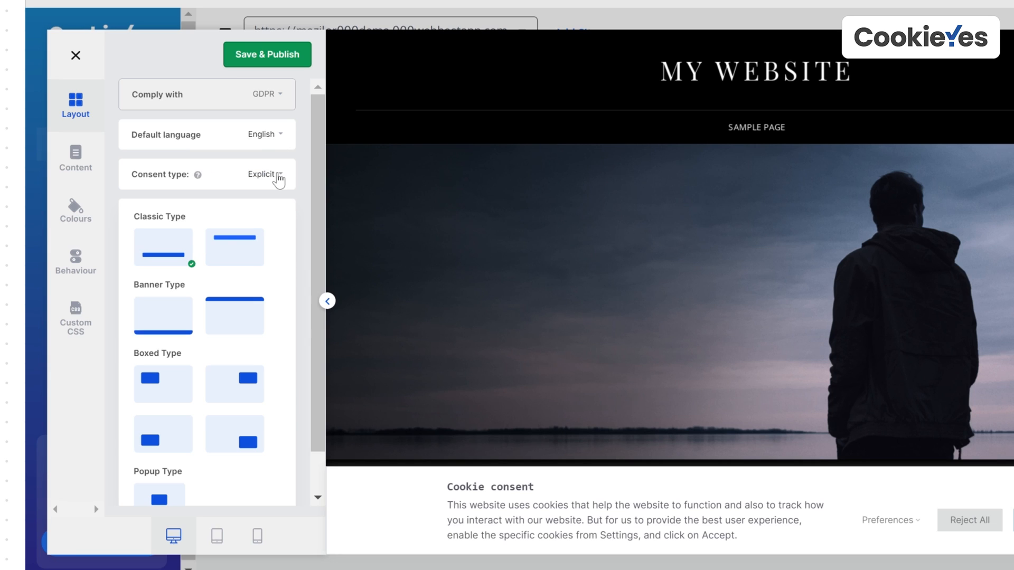
pyautogui.click(265, 174)
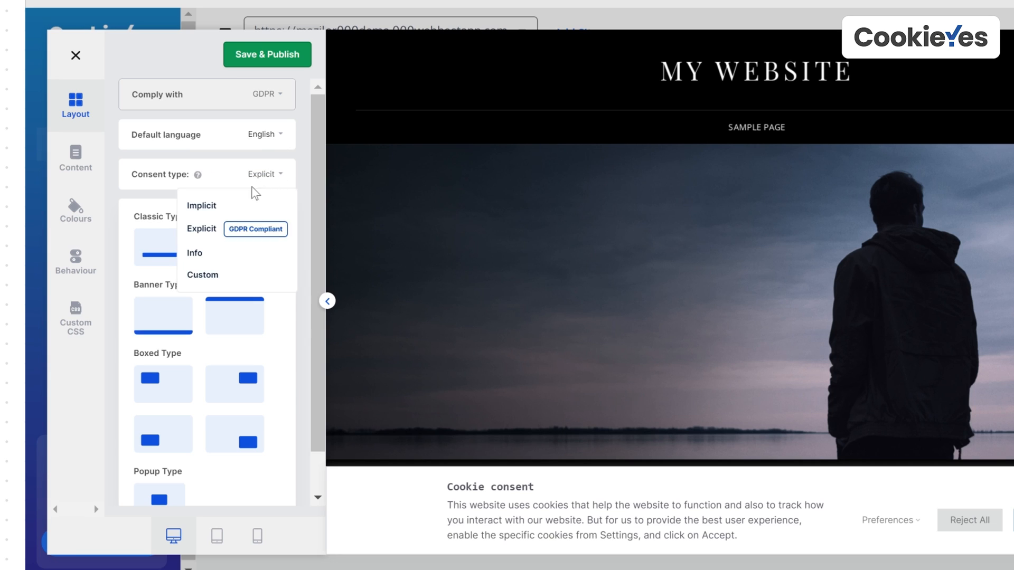
pyautogui.moveTo(195, 252)
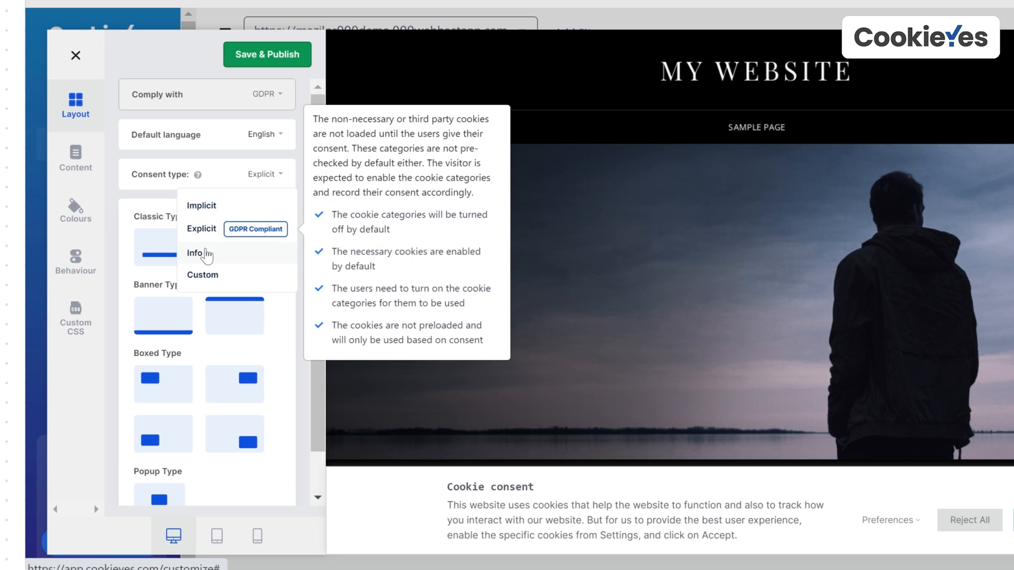
pyautogui.moveTo(213, 237)
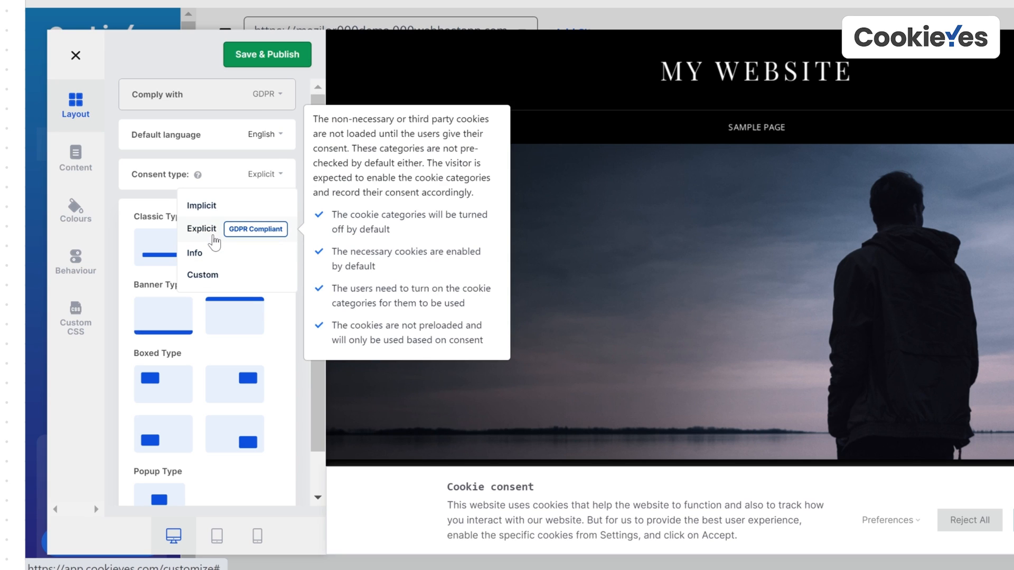
pyautogui.click(201, 228)
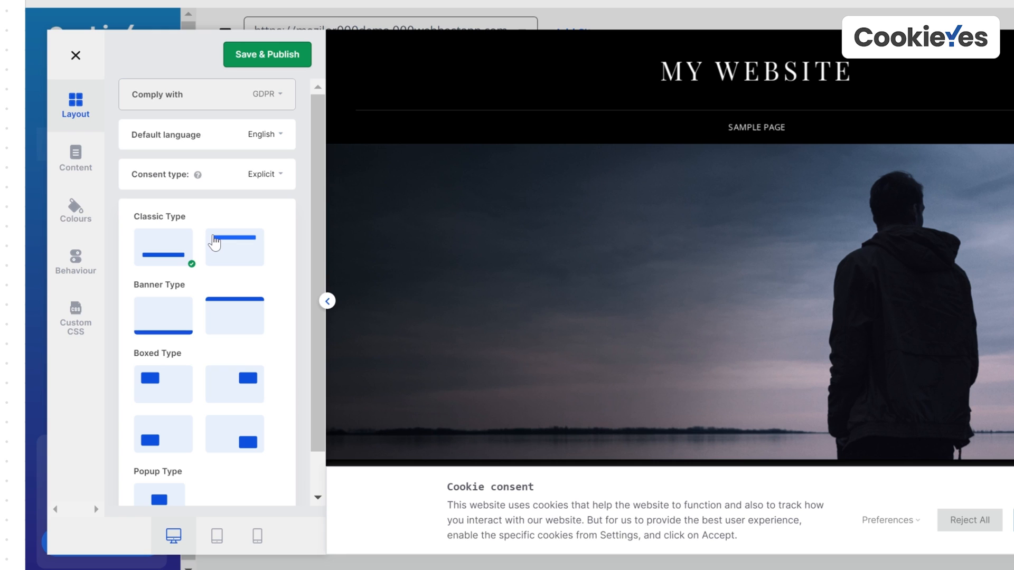
pyautogui.moveTo(233, 232)
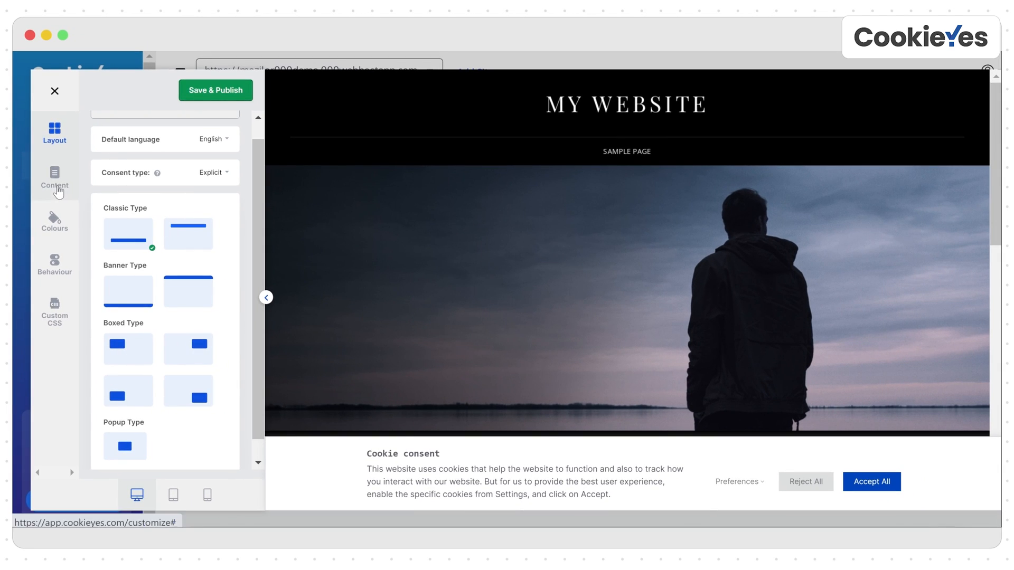
# Enable the Close [X] button and Read More link in the Cookie Notice content settings.
pyautogui.click(54, 180)
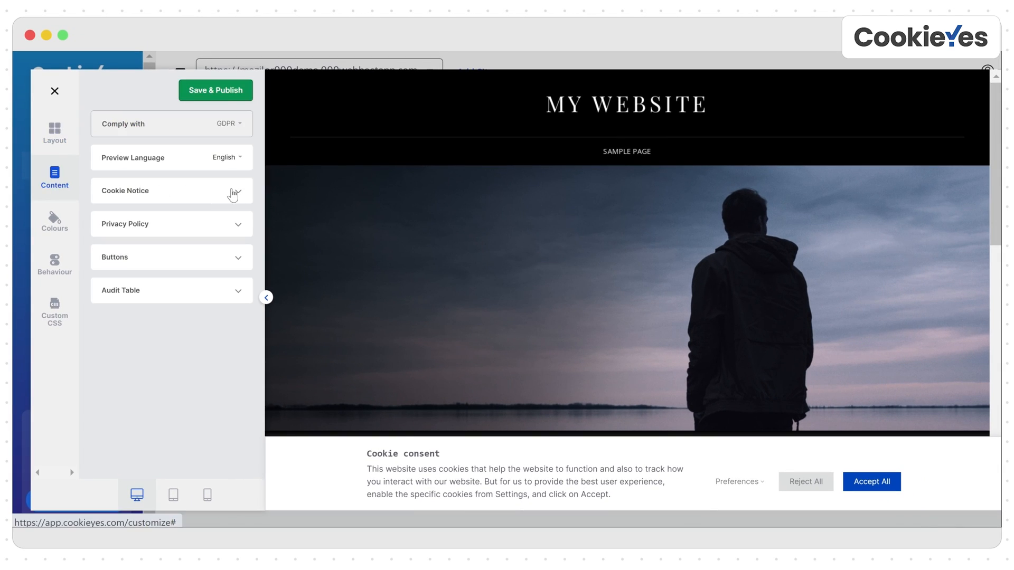
pyautogui.click(171, 190)
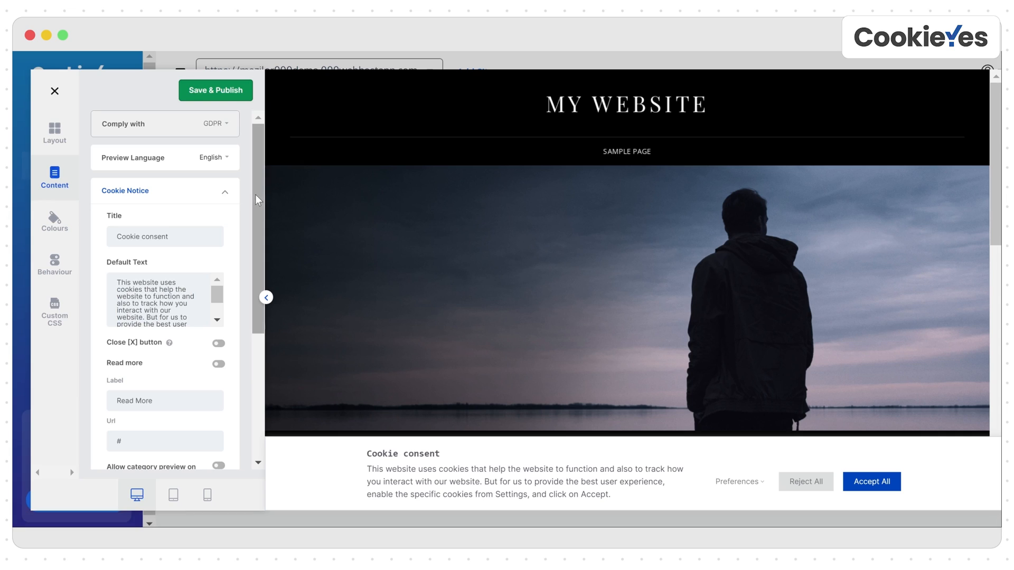
pyautogui.scroll(-3)
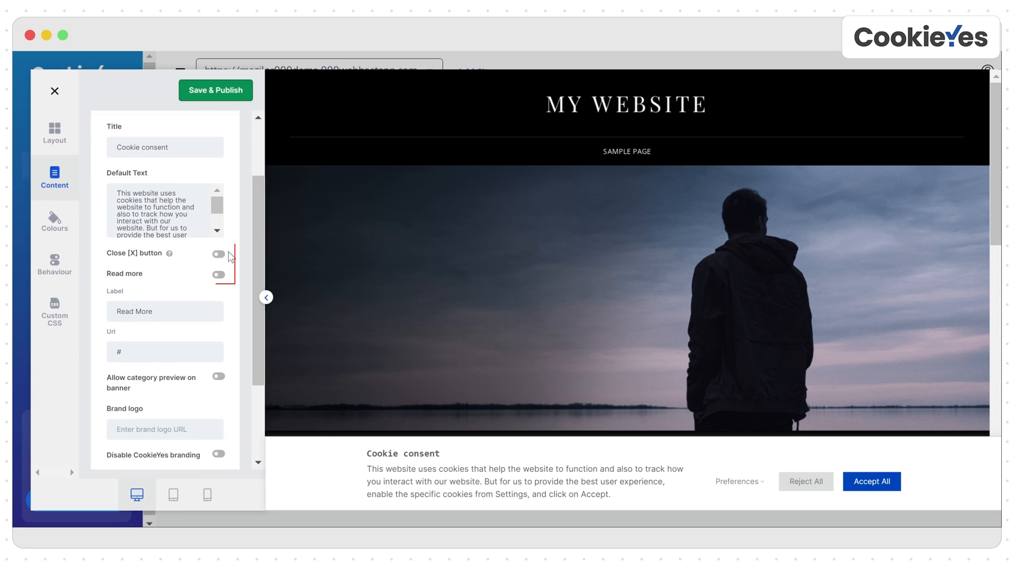
pyautogui.click(218, 254)
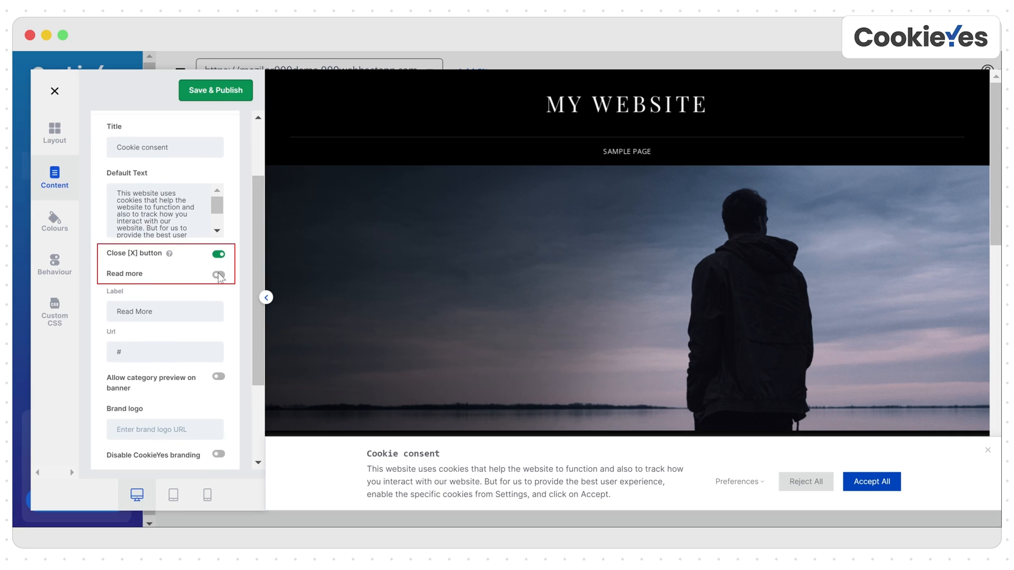
pyautogui.click(218, 274)
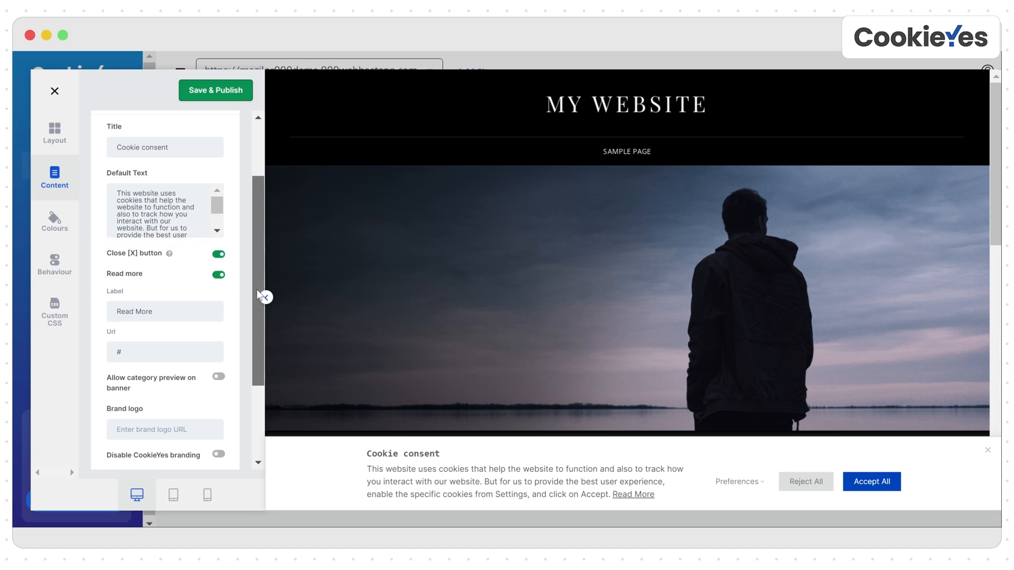
pyautogui.scroll(-3)
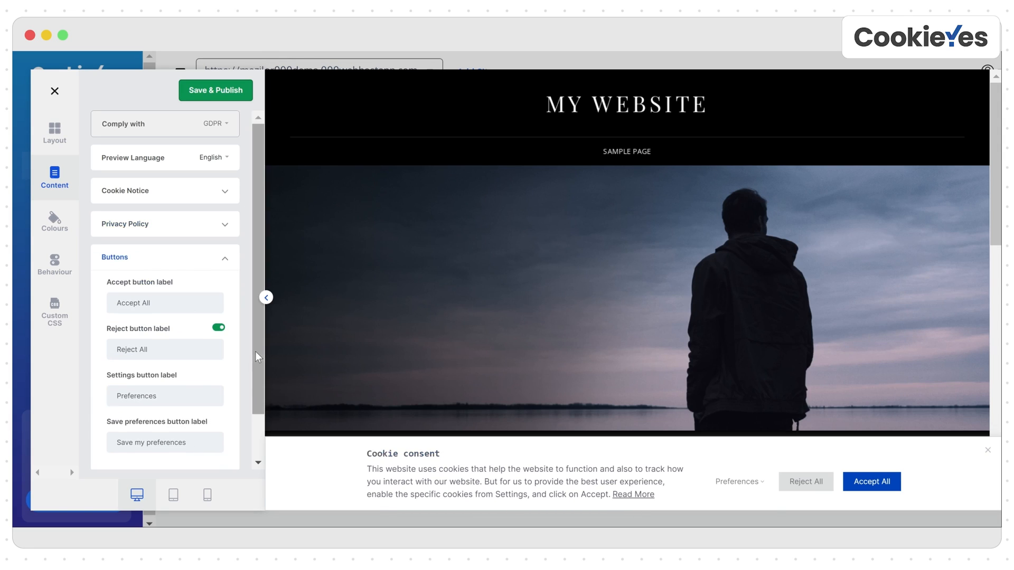
pyautogui.scroll(-3)
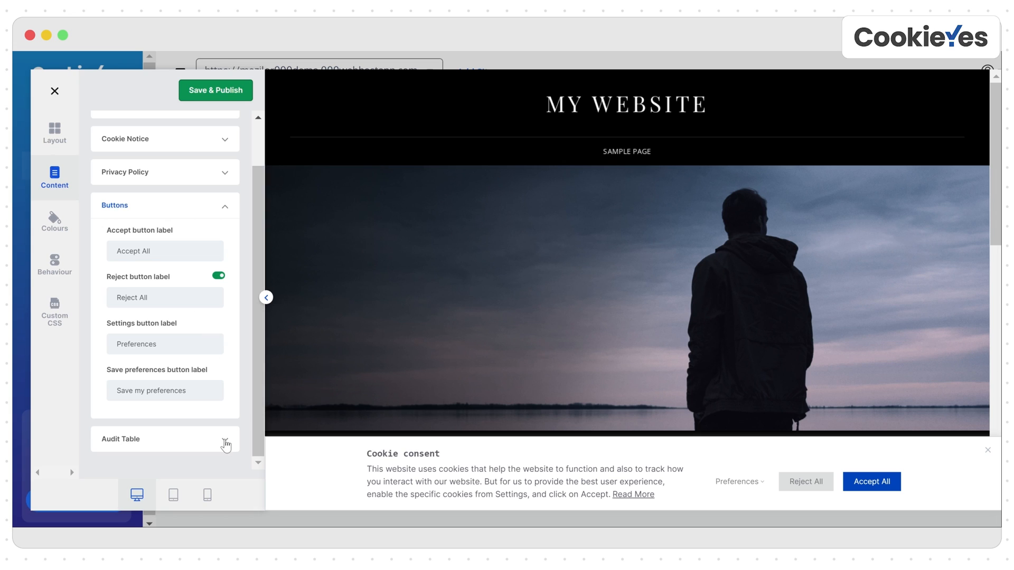
pyautogui.click(164, 204)
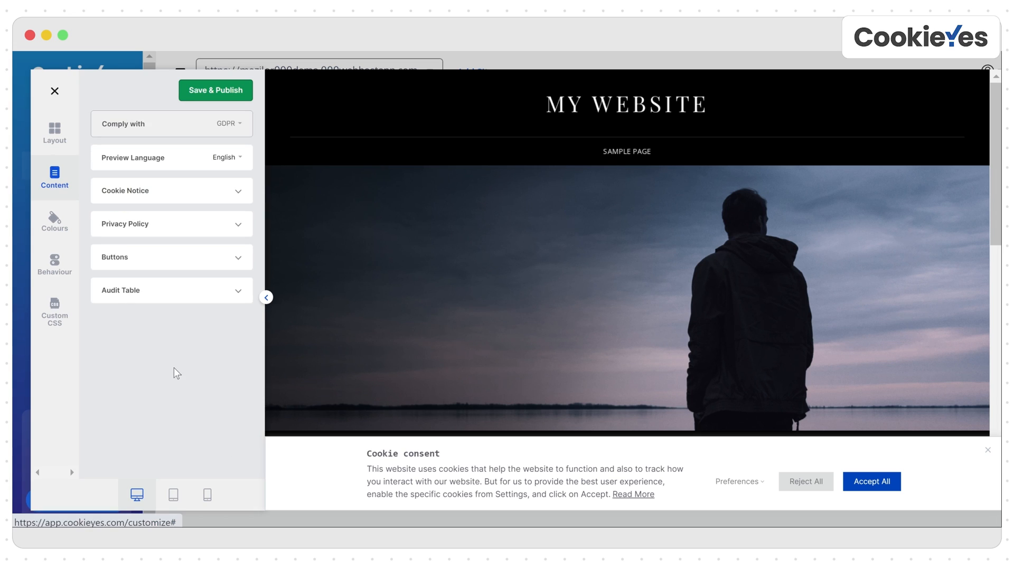
# Choose the Custom colour scheme in the banner's Colours settings.
pyautogui.click(54, 221)
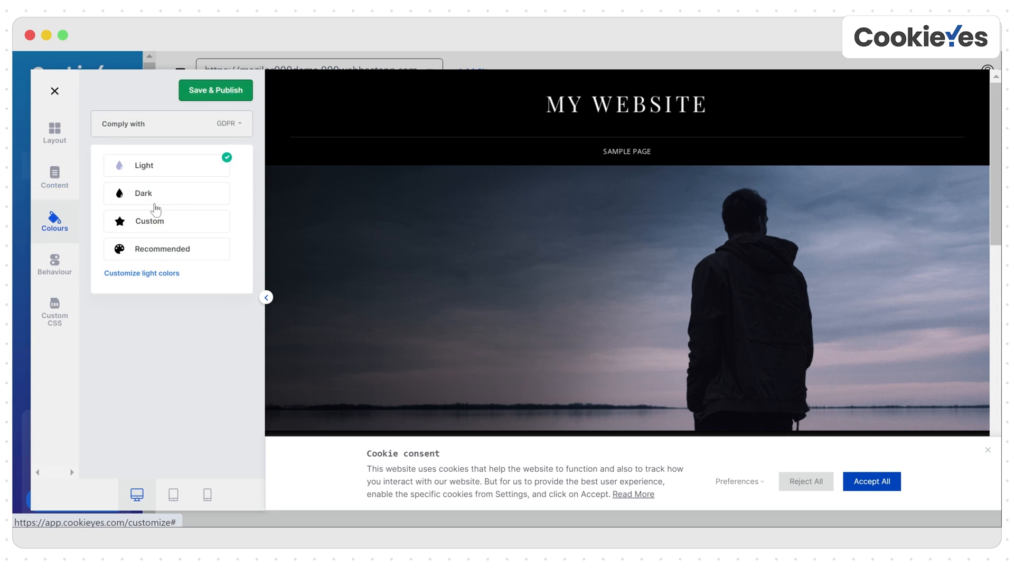
pyautogui.click(167, 221)
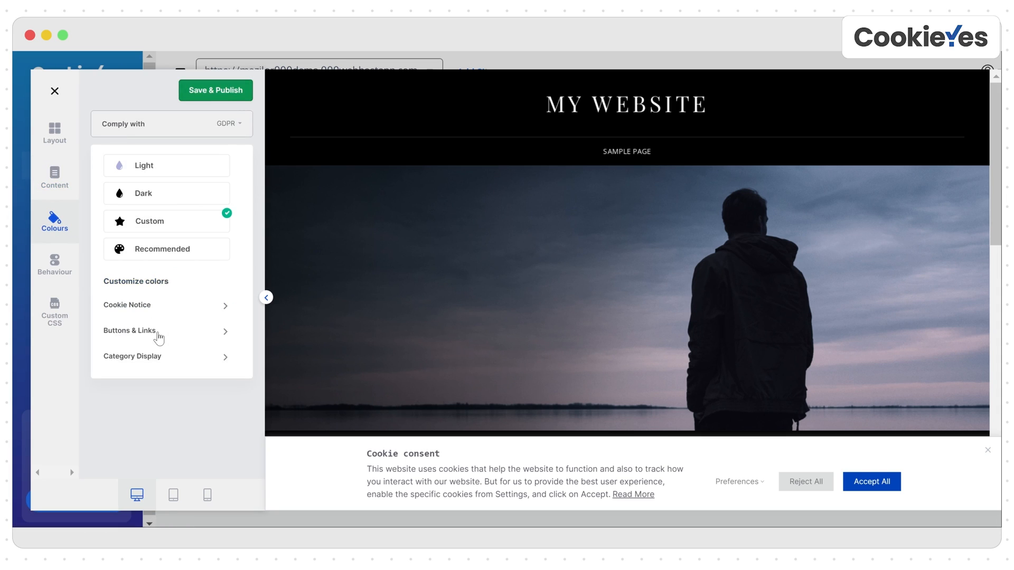